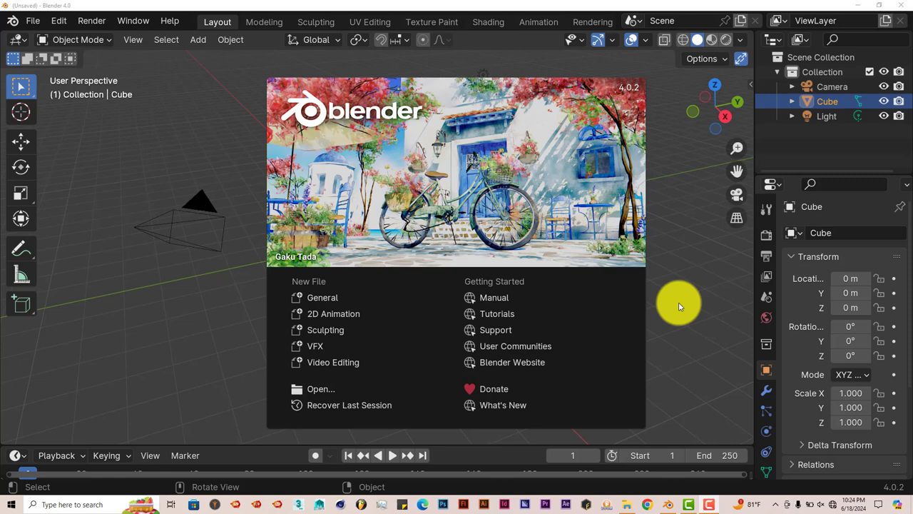
mouse_move(736, 217)
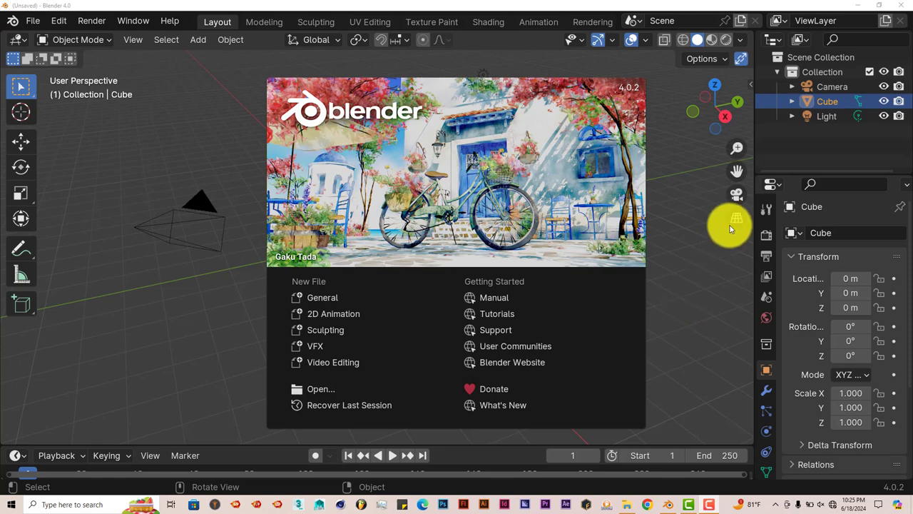
mouse_move(736, 234)
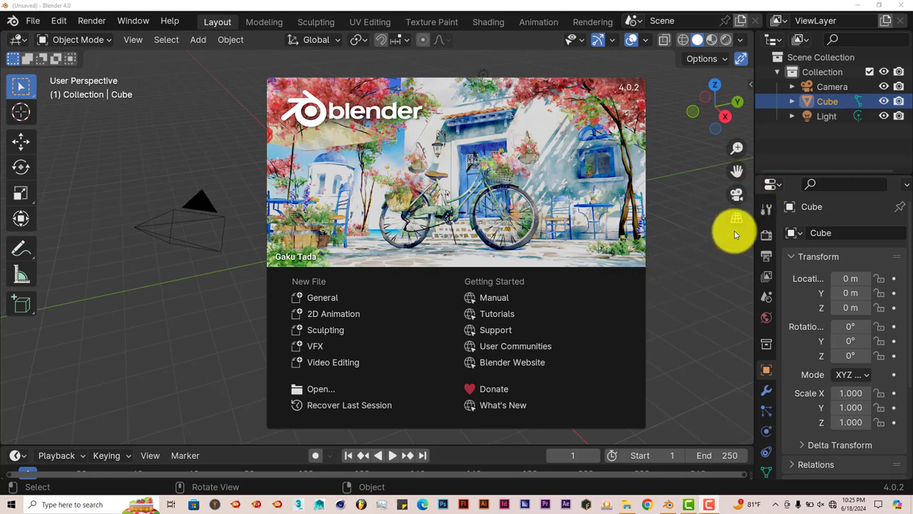
mouse_move(712, 264)
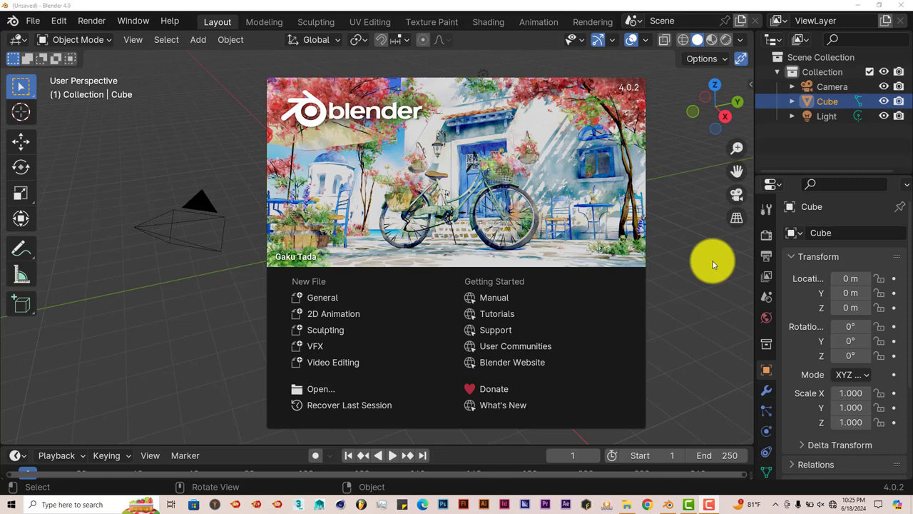
mouse_move(702, 274)
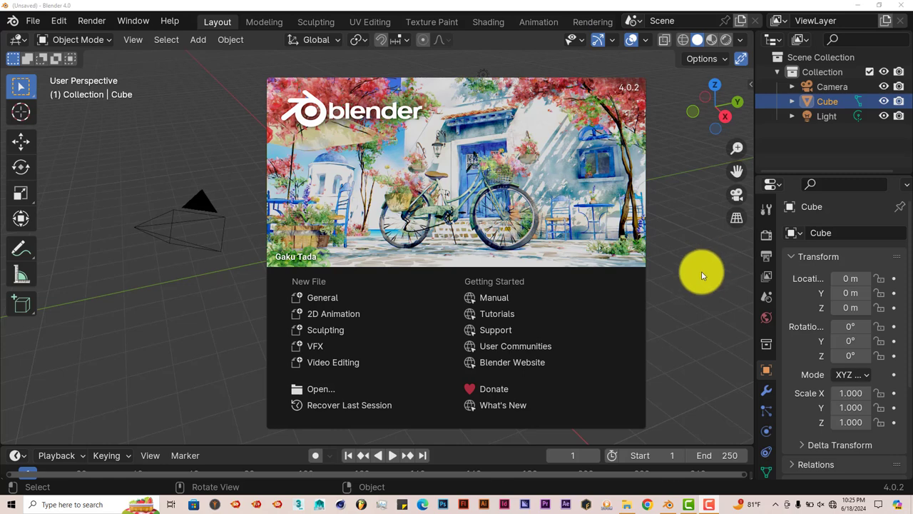
mouse_move(686, 207)
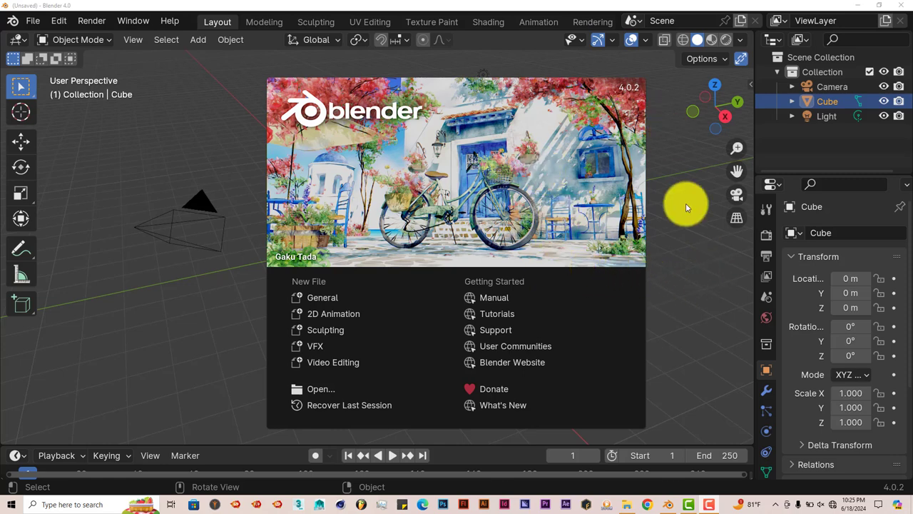
mouse_move(685, 217)
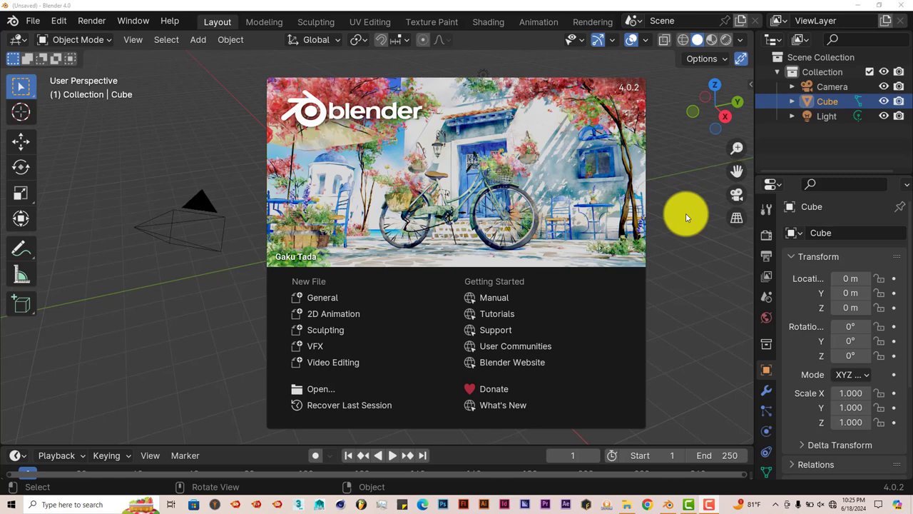
mouse_move(710, 228)
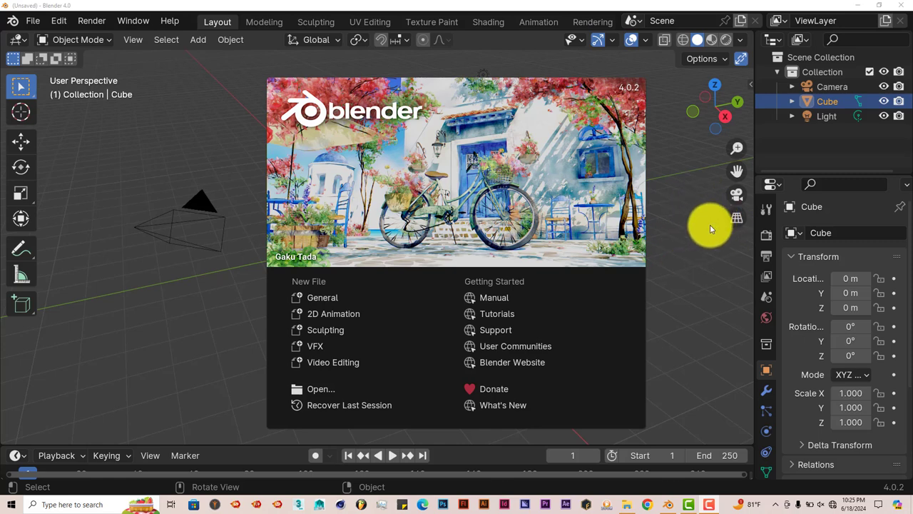
mouse_move(692, 184)
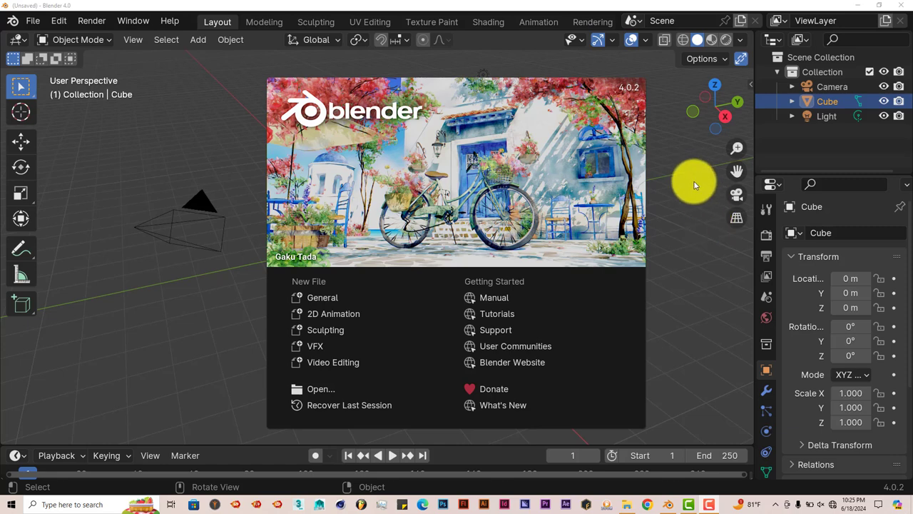
mouse_move(657, 271)
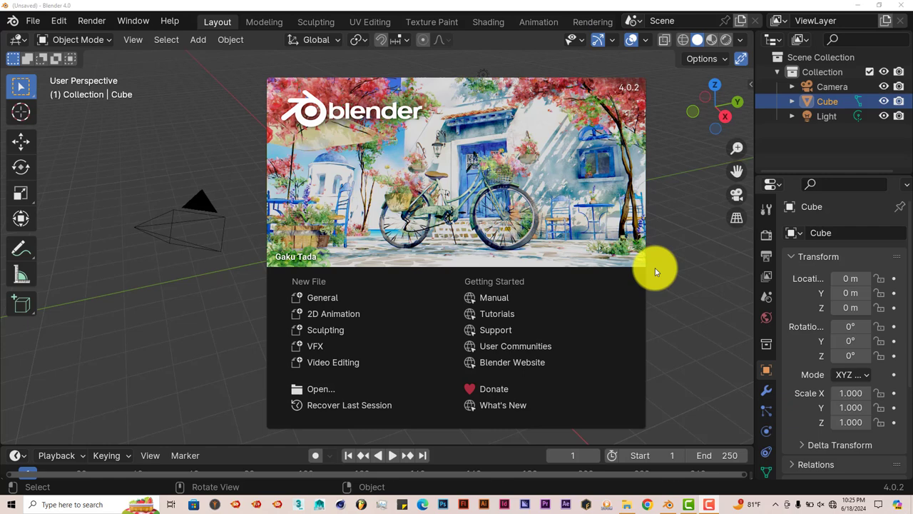
mouse_move(605, 307)
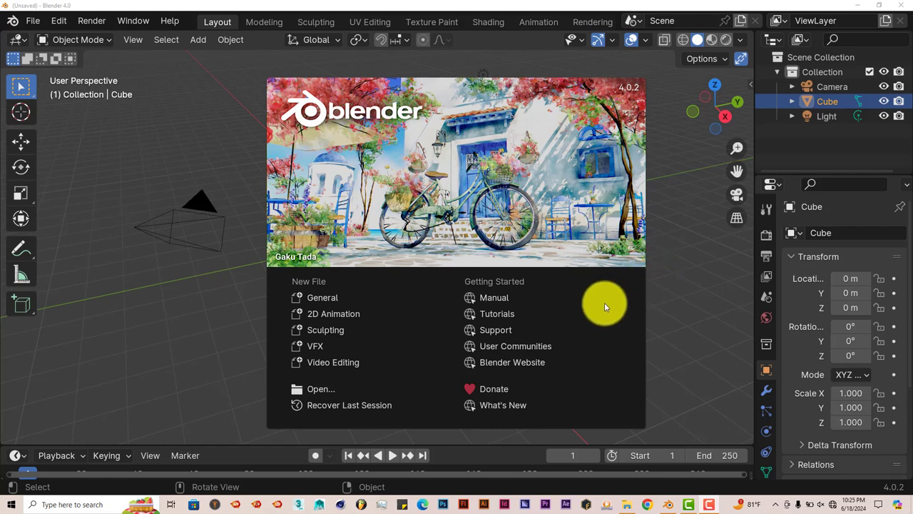
mouse_move(667, 221)
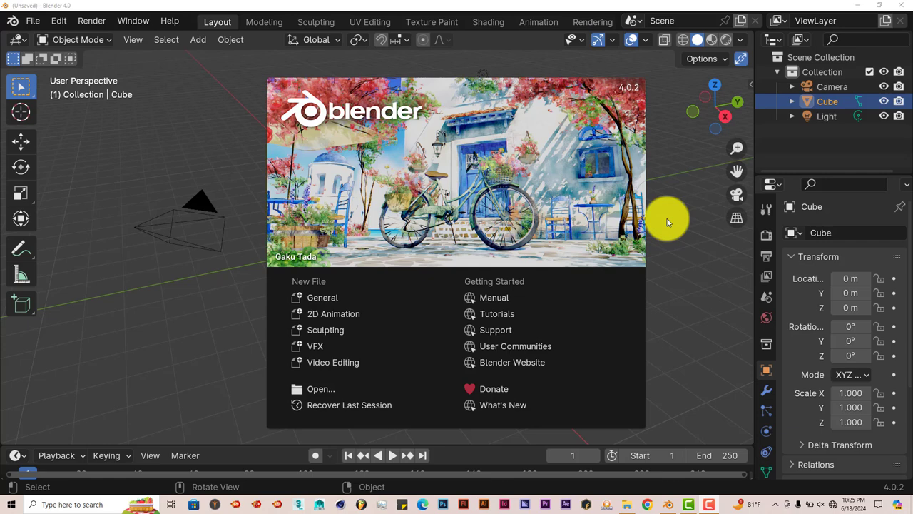
mouse_move(33, 20)
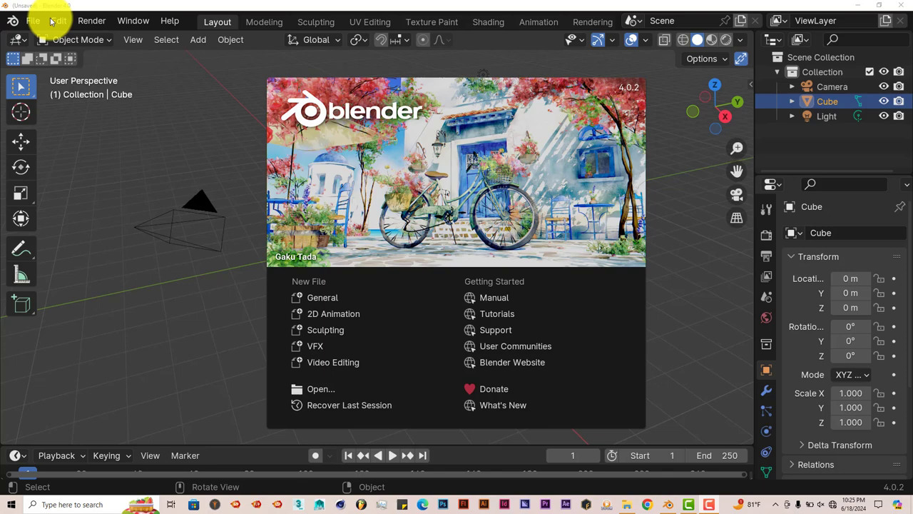
- Reach Preferences > Add-ons, back out of the Install file browser and search 'ub' for the add-on
left_click(59, 20)
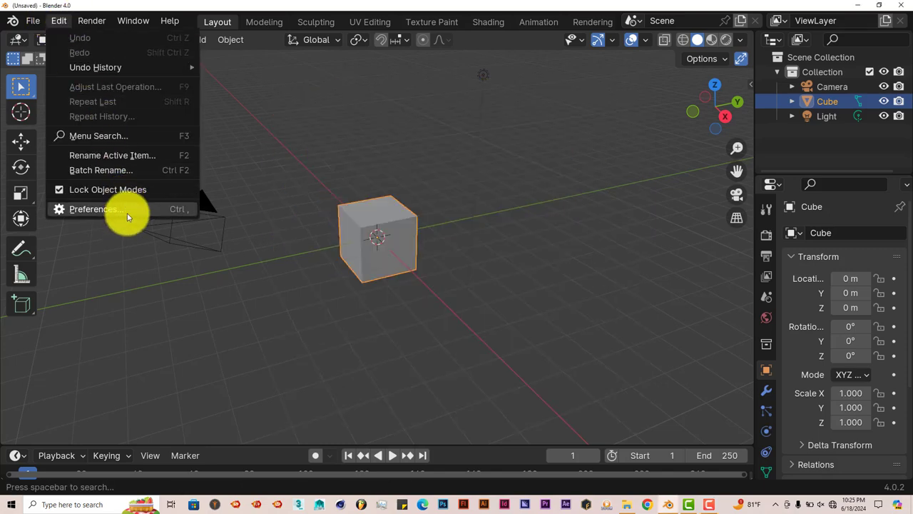
left_click(92, 208)
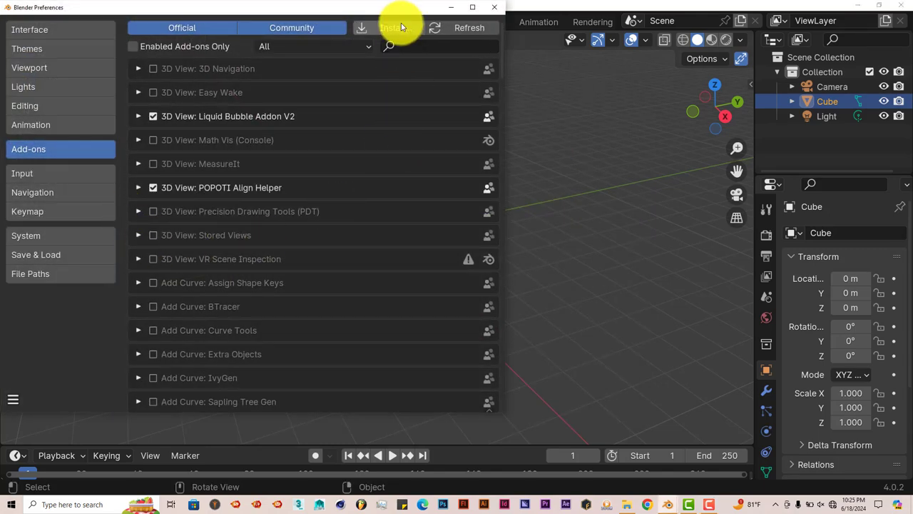
left_click(391, 27)
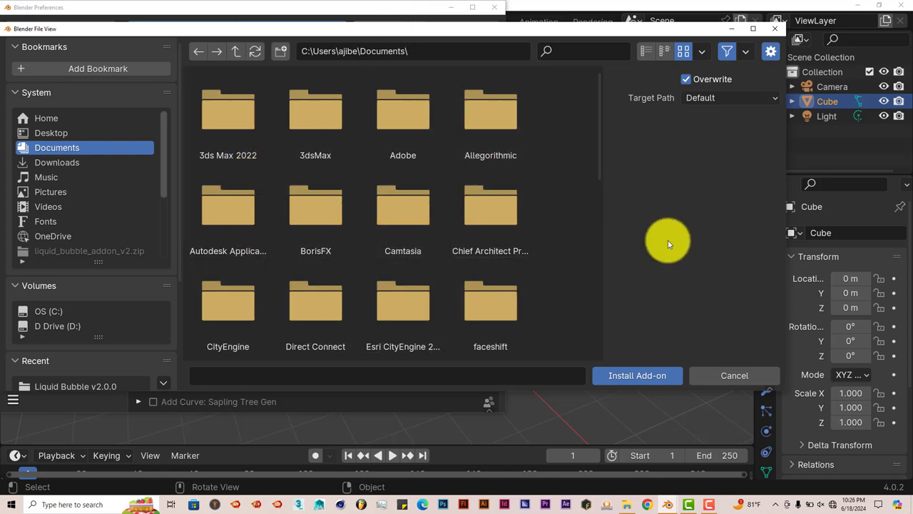
left_click(636, 375)
type("b")
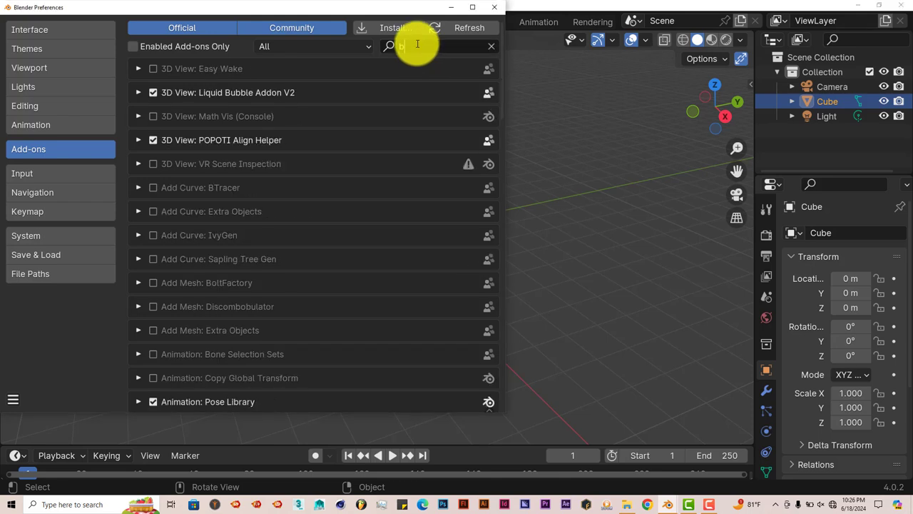
type("ub")
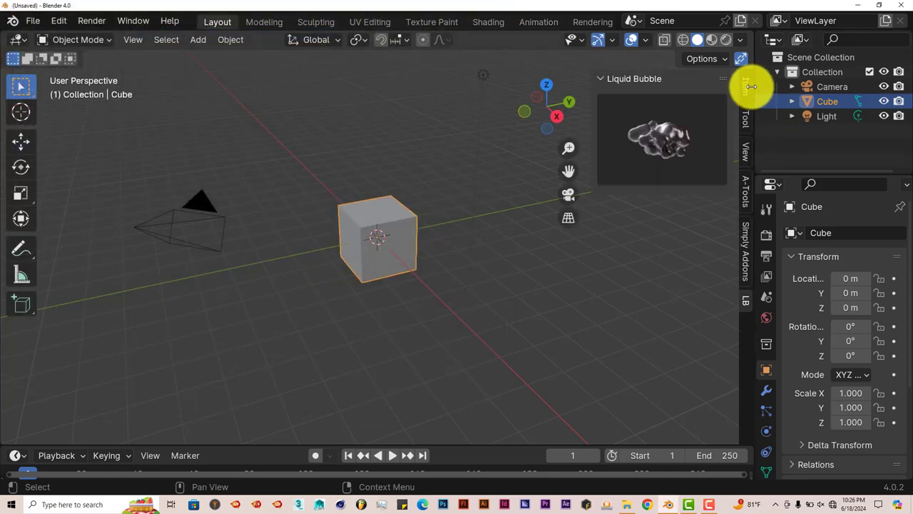
mouse_move(745, 307)
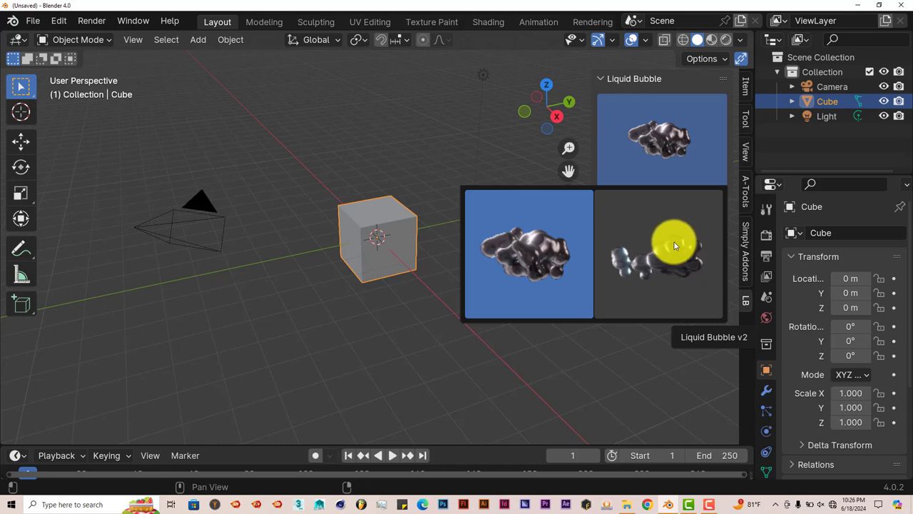
mouse_move(645, 220)
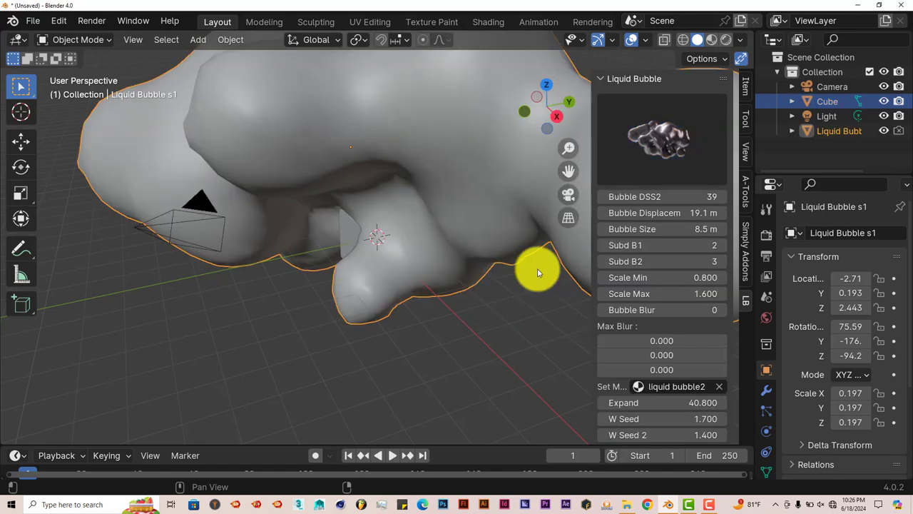
- Zoom and orbit the viewport to frame the newly added Liquid Bubble mass
left_click_drag(540, 272, 254, 236)
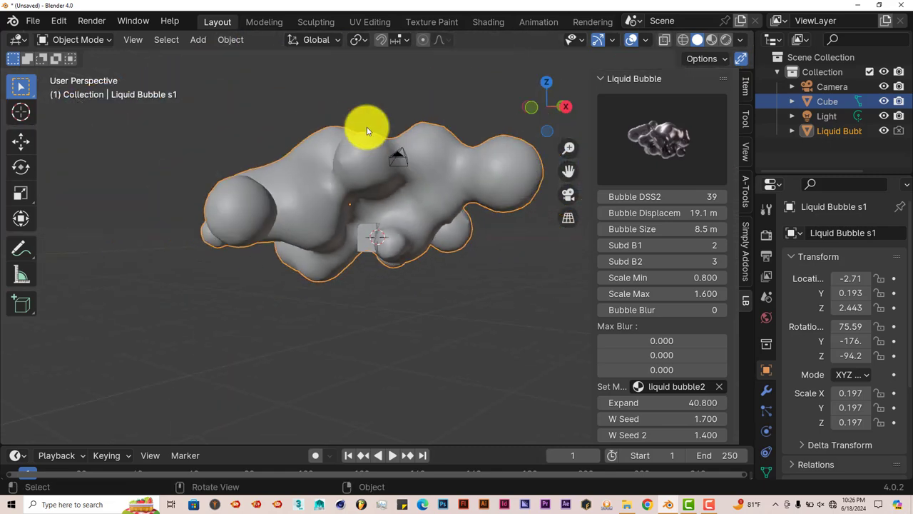
left_click_drag(368, 129, 399, 279)
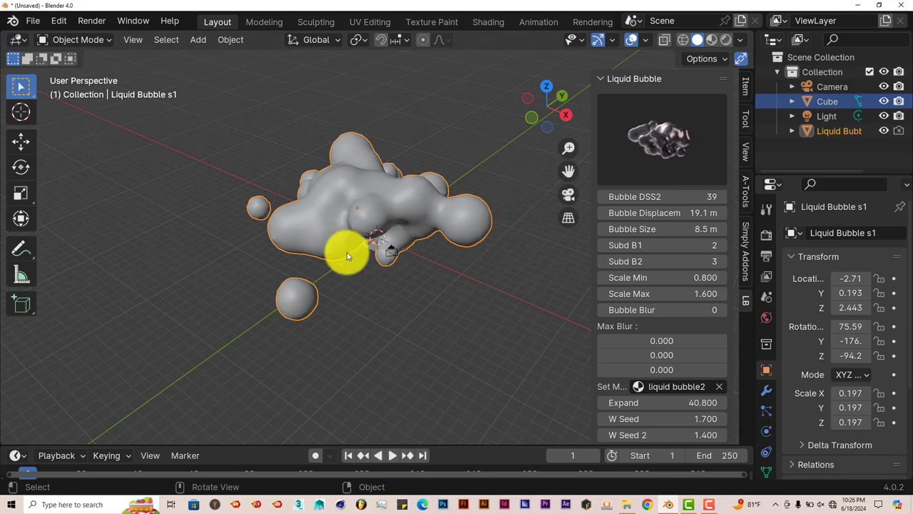
left_click_drag(350, 256, 385, 257)
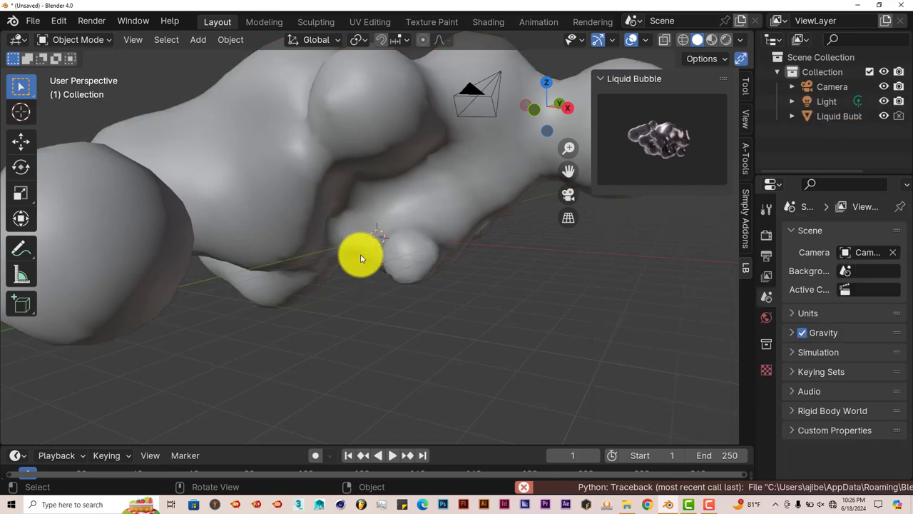
left_click(360, 260)
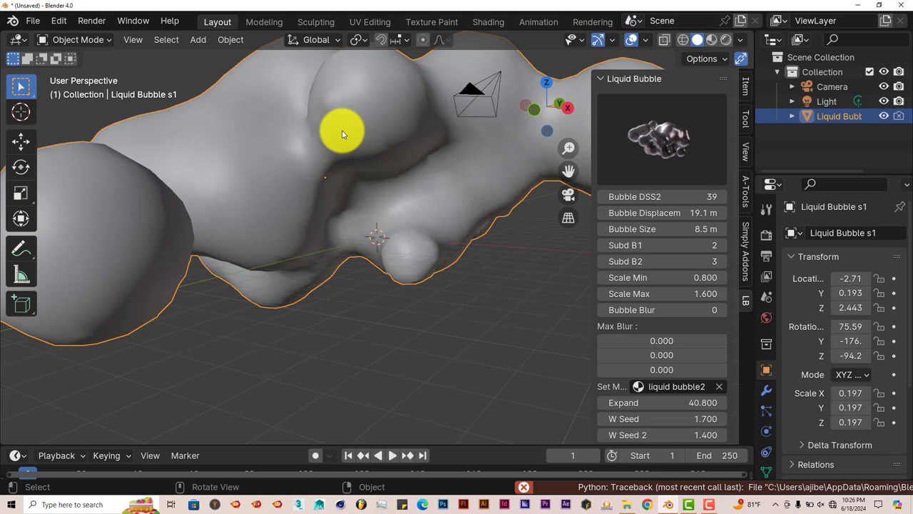
left_click_drag(342, 134, 331, 284)
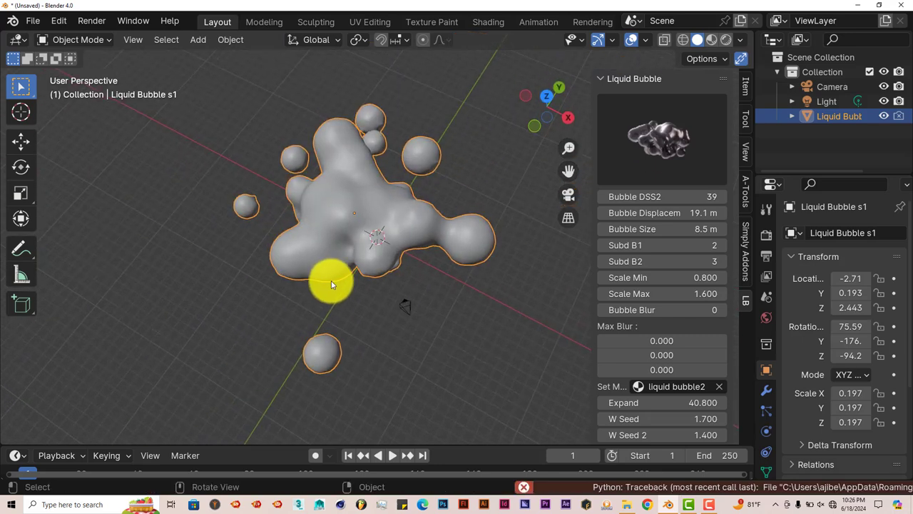
mouse_move(728, 43)
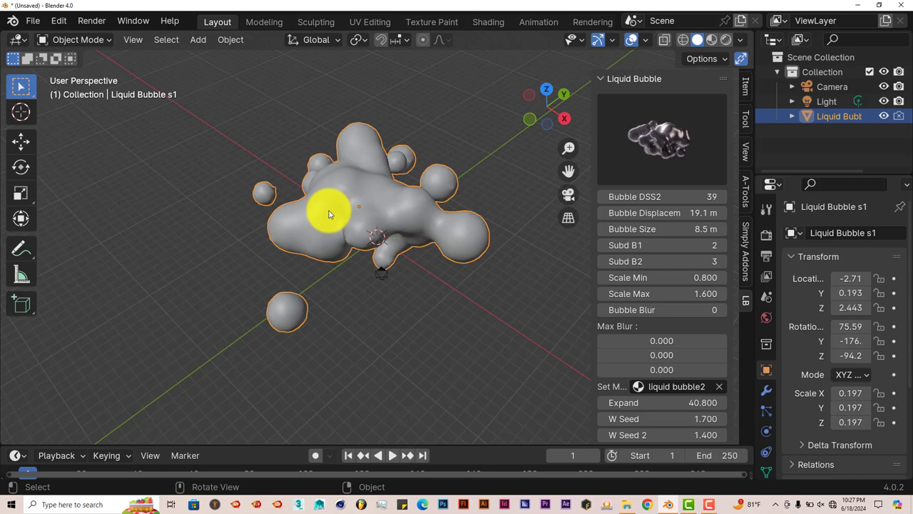
mouse_move(501, 316)
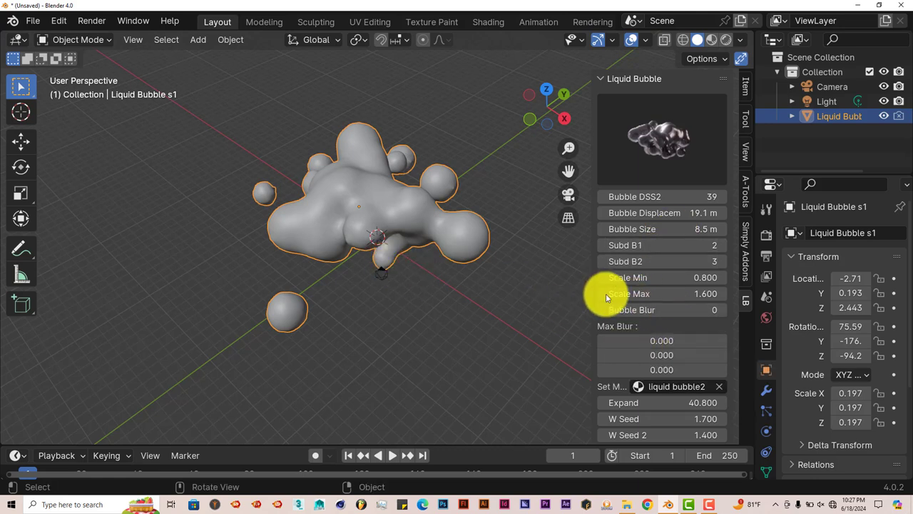
mouse_move(535, 292)
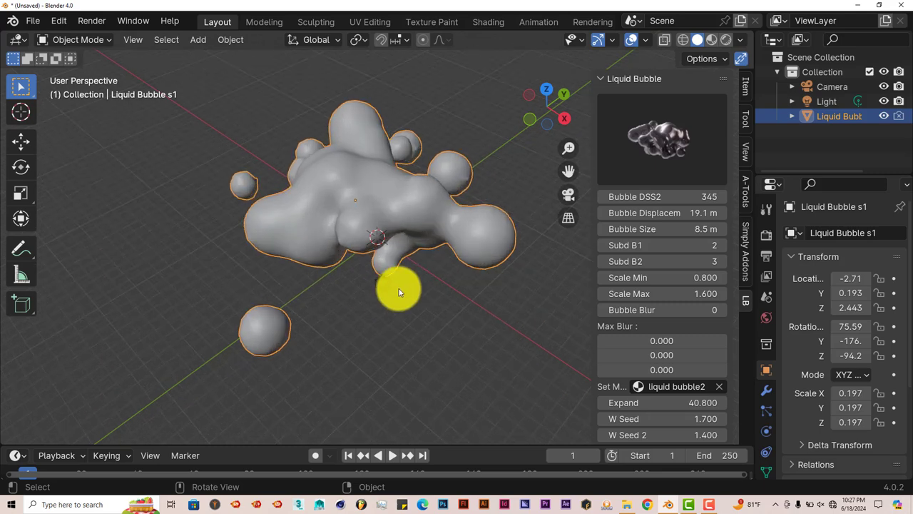
- Enlarge the bubble size to 13.8 m while inspecting the mass from several angles
left_click_drag(400, 291, 411, 246)
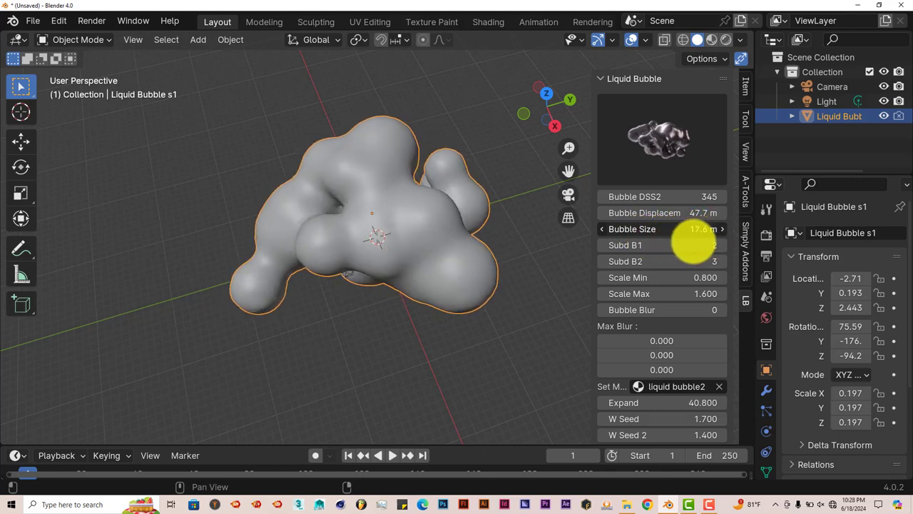
left_click_drag(700, 229, 657, 228)
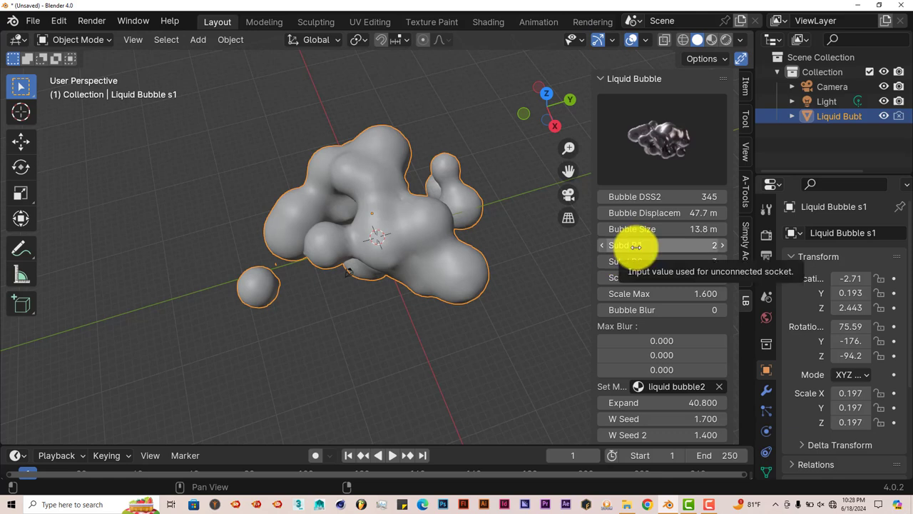
mouse_move(505, 319)
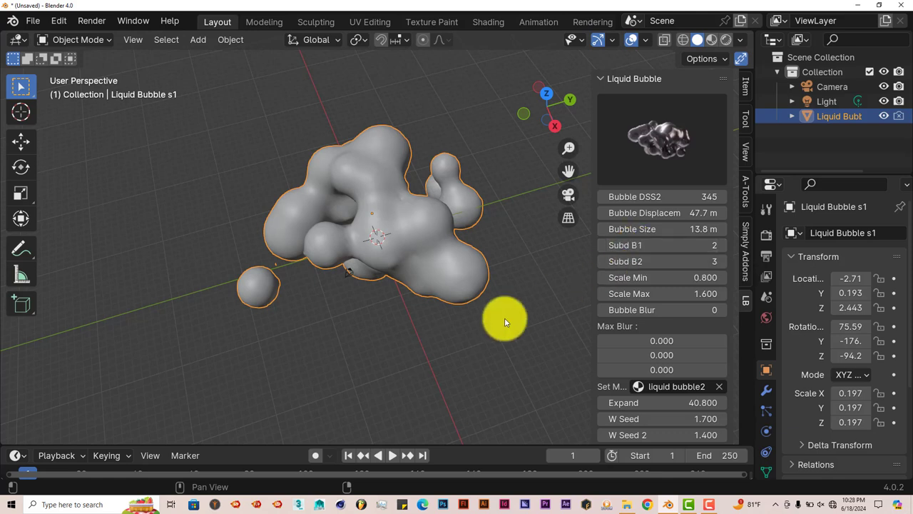
left_click_drag(505, 323, 357, 266)
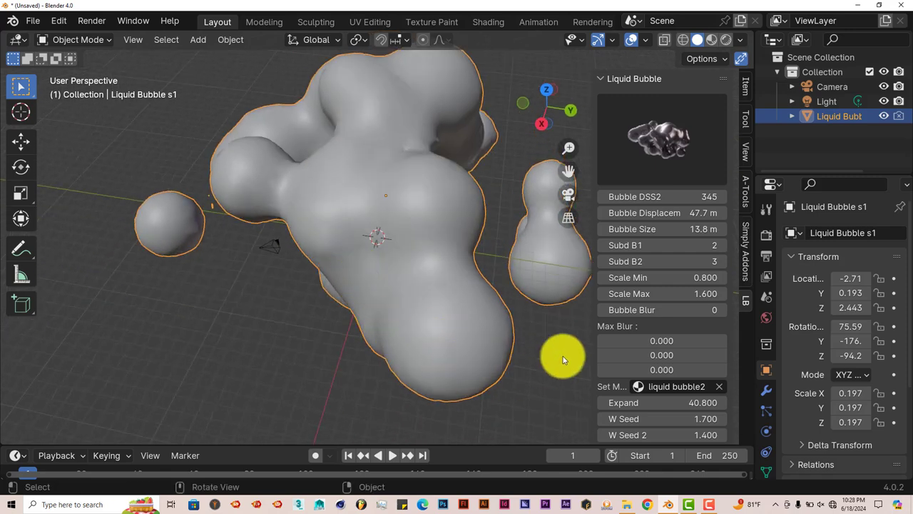
mouse_move(397, 226)
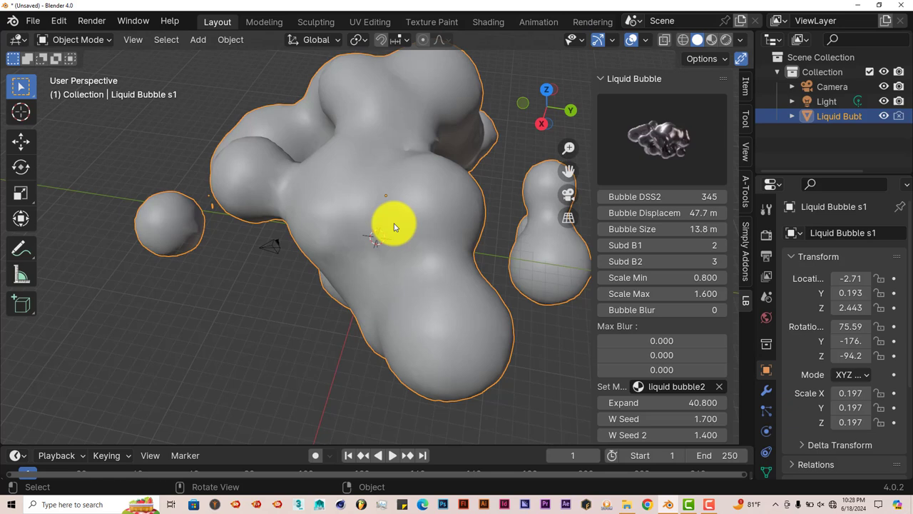
left_click_drag(396, 226, 407, 264)
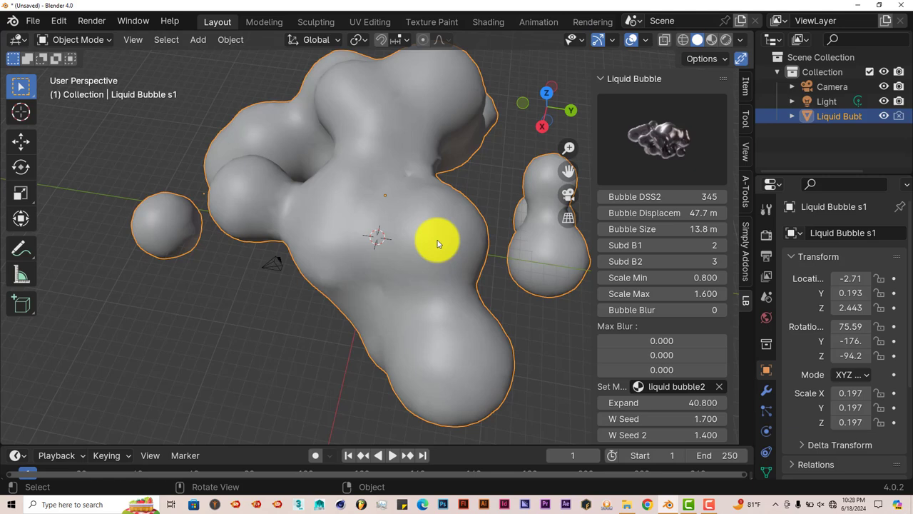
mouse_move(622, 351)
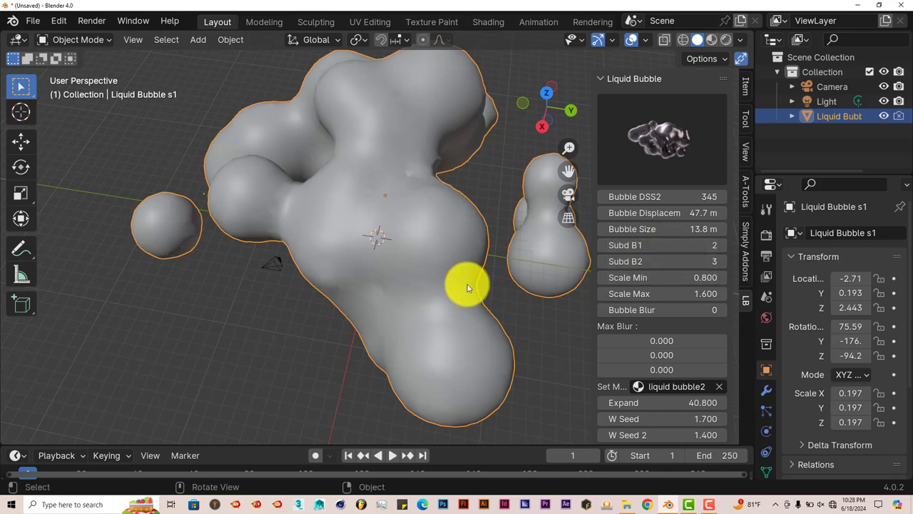
- Raise the Scale Min/Max range toward 2.3–3.9 so the bubbles merge into one rounded mass
left_click_drag(468, 286, 378, 278)
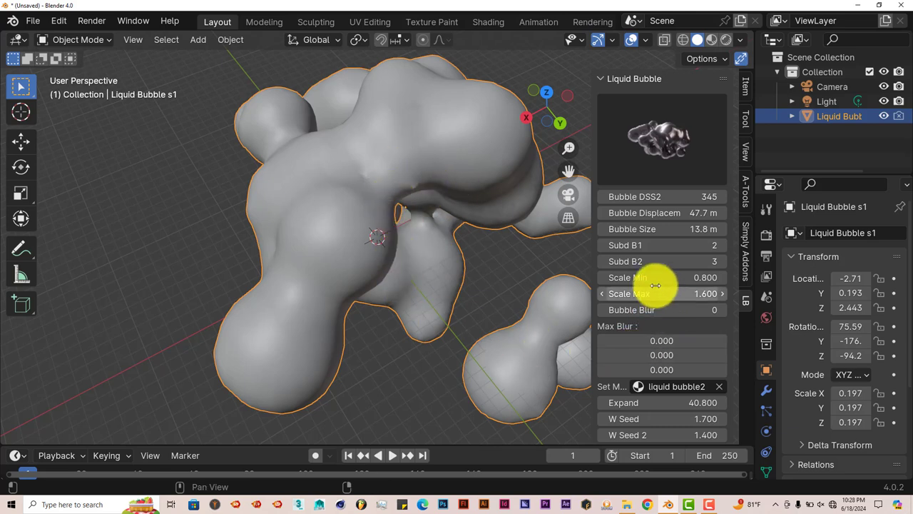
left_click_drag(628, 276, 657, 276)
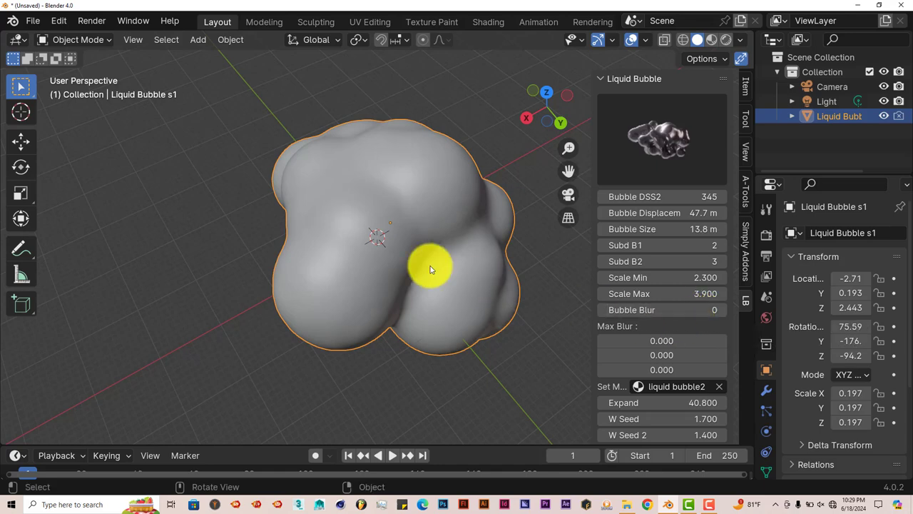
left_click_drag(431, 270, 421, 230)
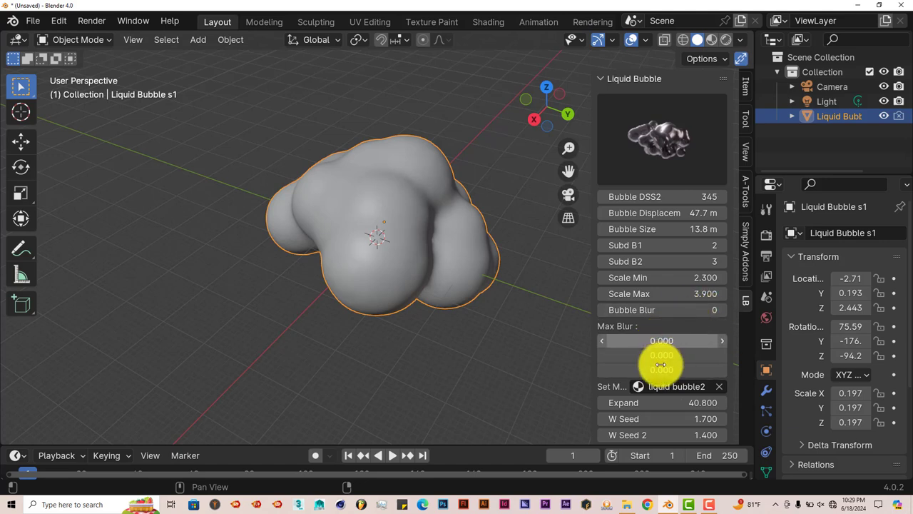
scroll("down", 3)
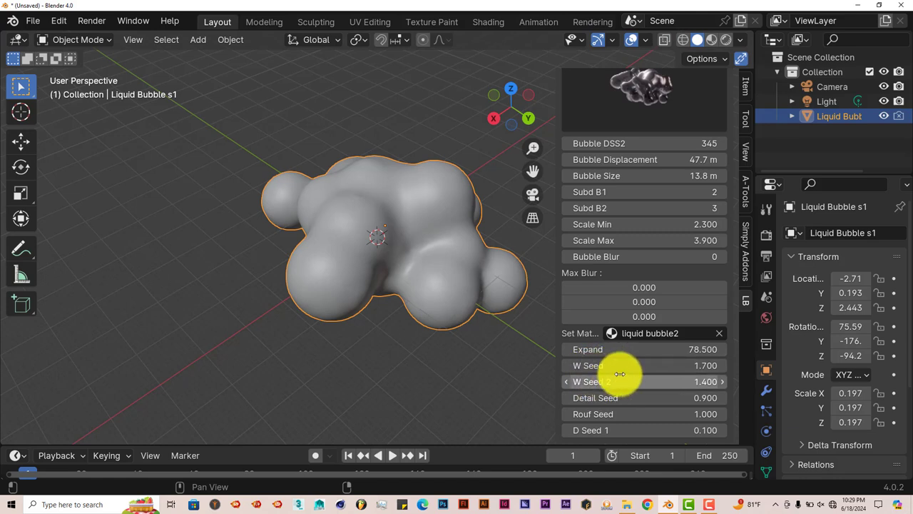
mouse_move(451, 303)
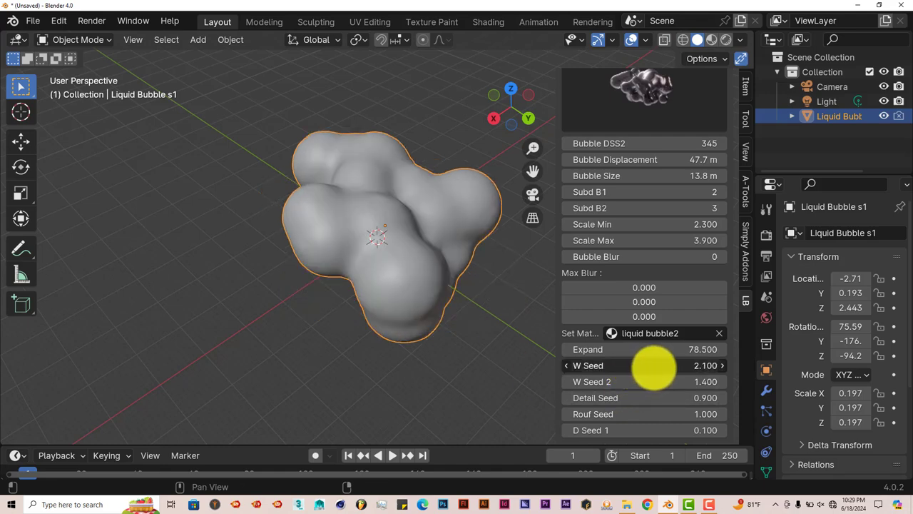
- Raise the W Seed value to 3.6 to give the mass a lumpier shape
left_click(722, 366)
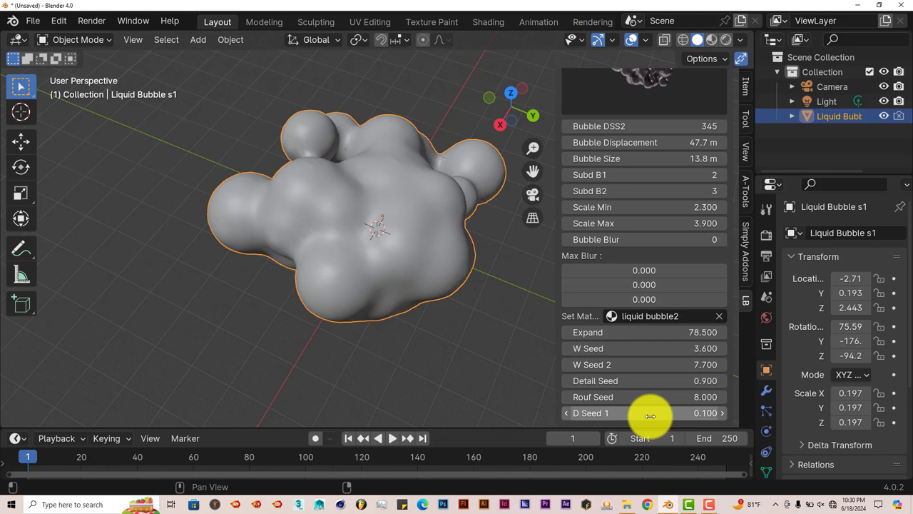
mouse_move(651, 412)
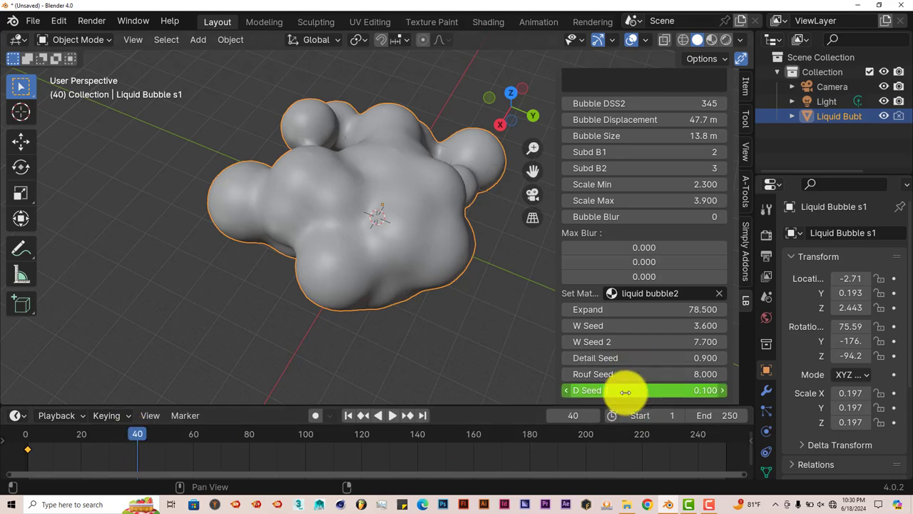
- Set D Seed 1 to 23.500 at frame 40, return to frame 1 and play the animation
left_click_drag(626, 391, 714, 391)
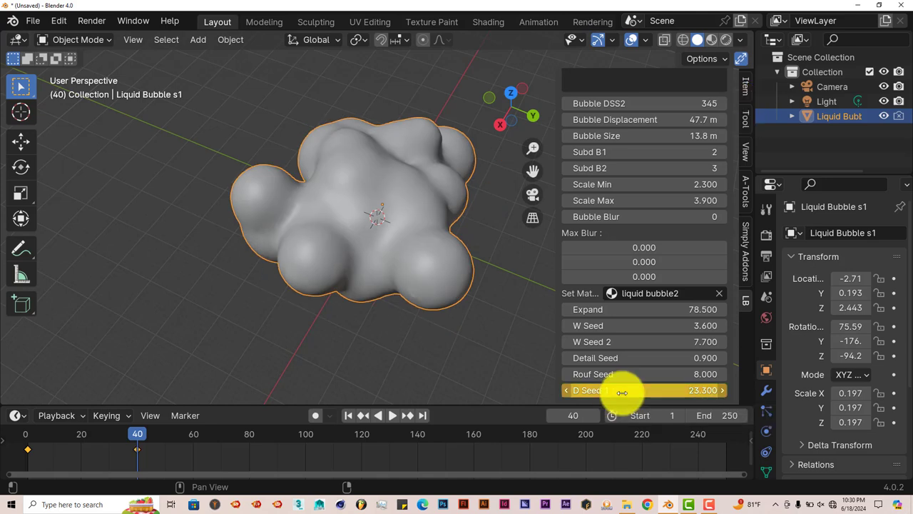
left_click(348, 415)
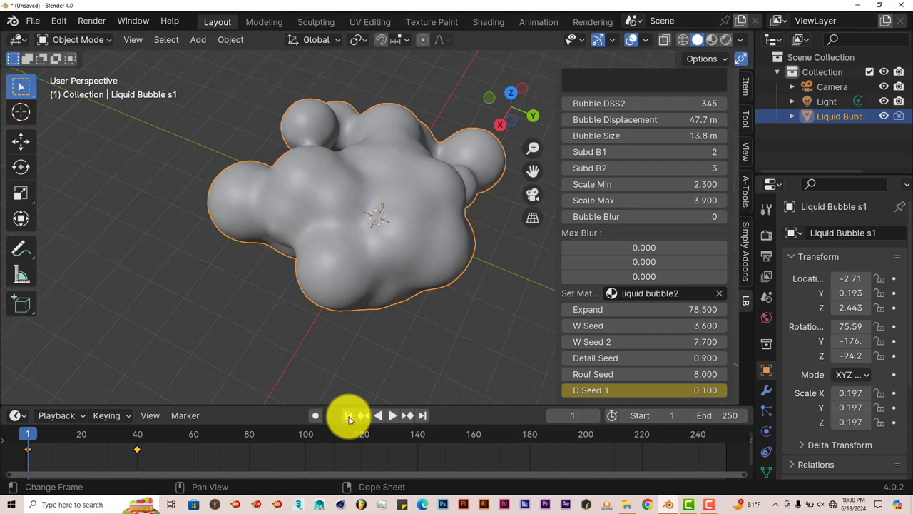
left_click(393, 415)
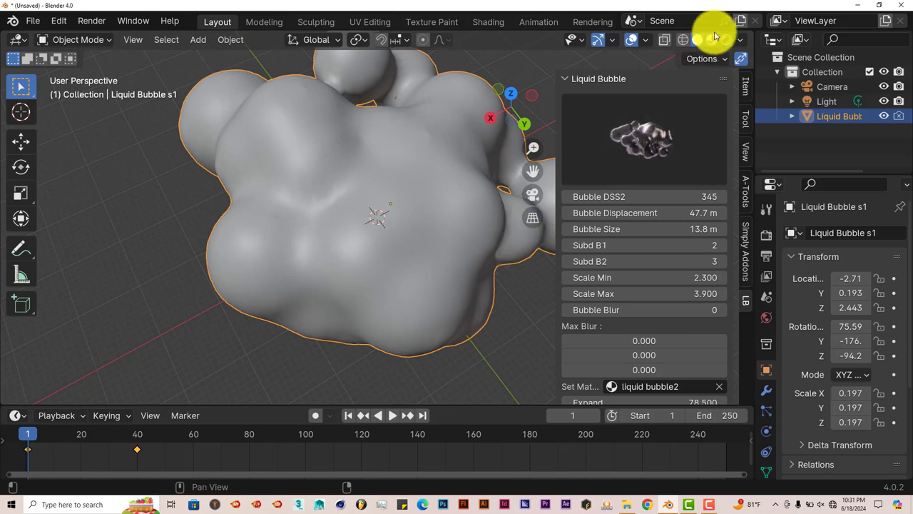
mouse_move(698, 40)
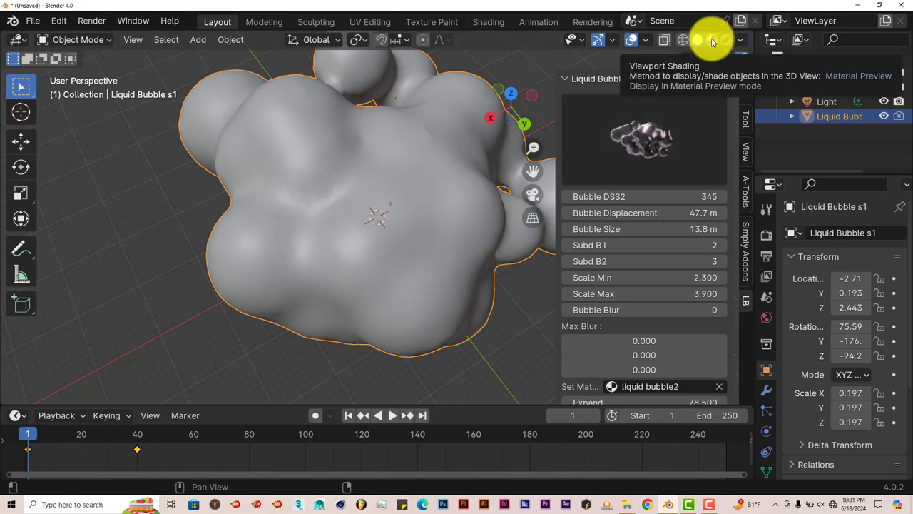
- Switch to Material Preview shading and inspect the glass bubble mass from all sides
left_click(696, 40)
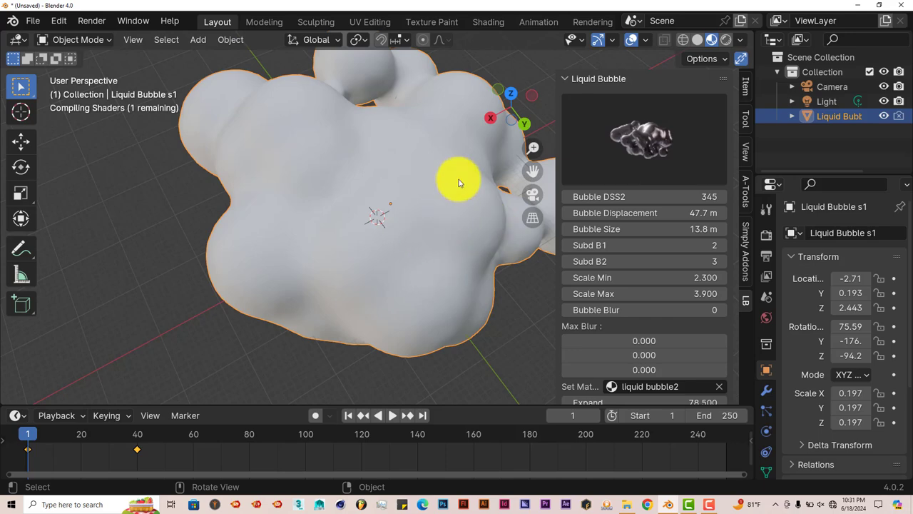
mouse_move(371, 198)
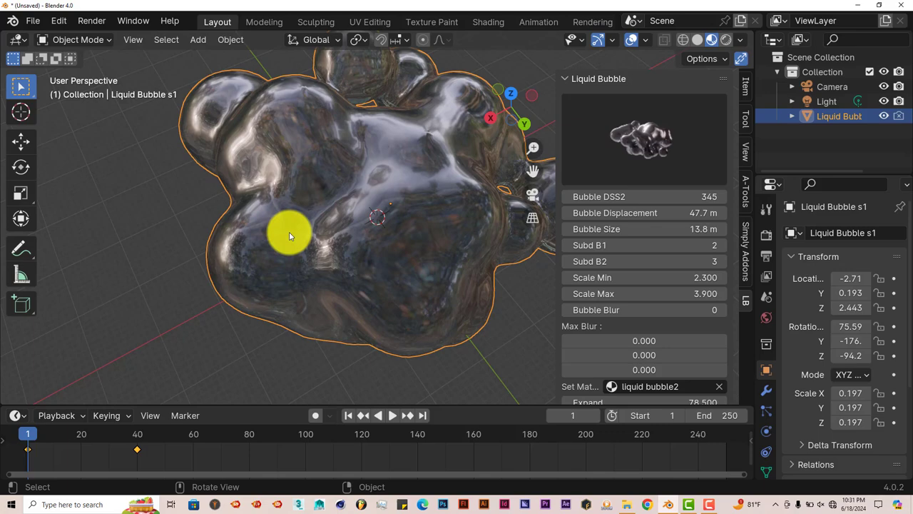
left_click_drag(288, 236, 131, 159)
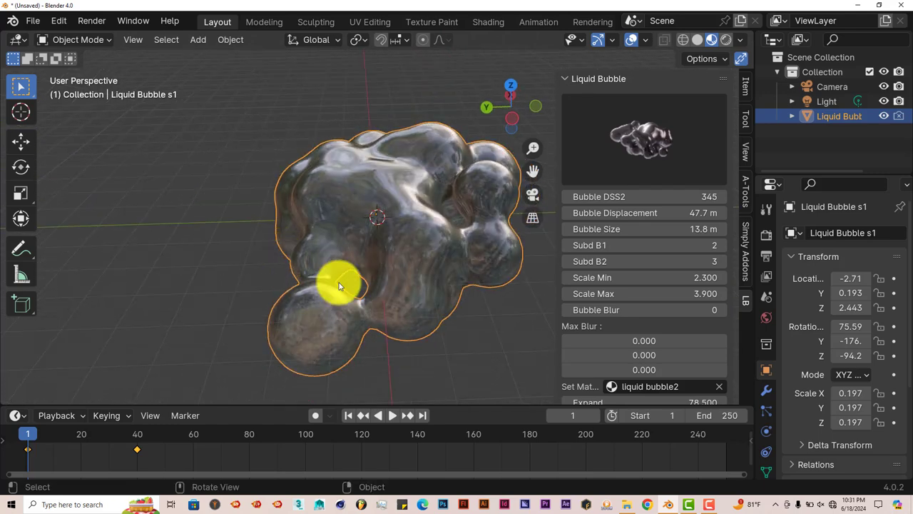
left_click_drag(339, 286, 386, 283)
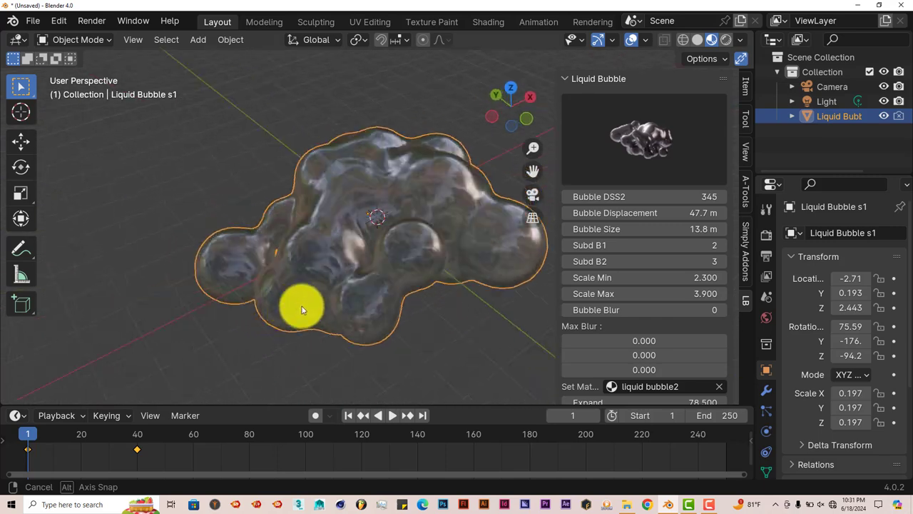
left_click_drag(300, 310, 406, 291)
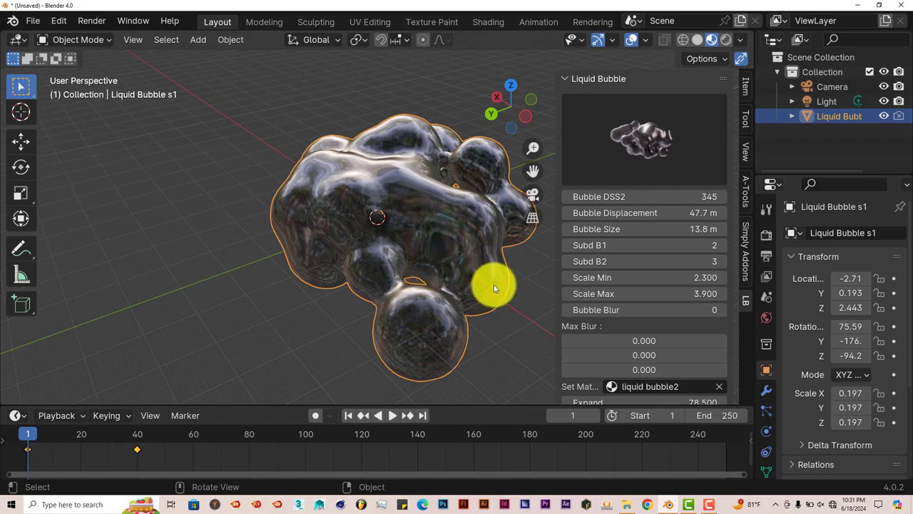
left_click_drag(494, 285, 491, 312)
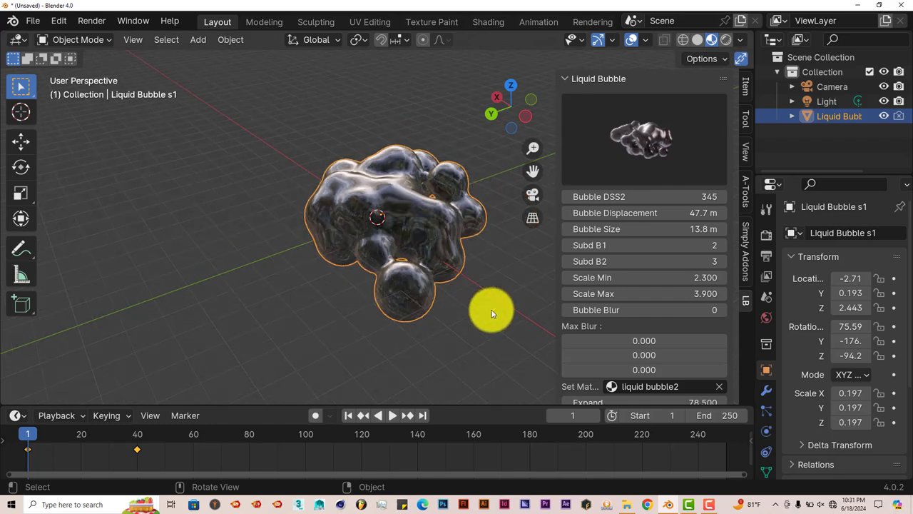
left_click_drag(491, 313, 362, 288)
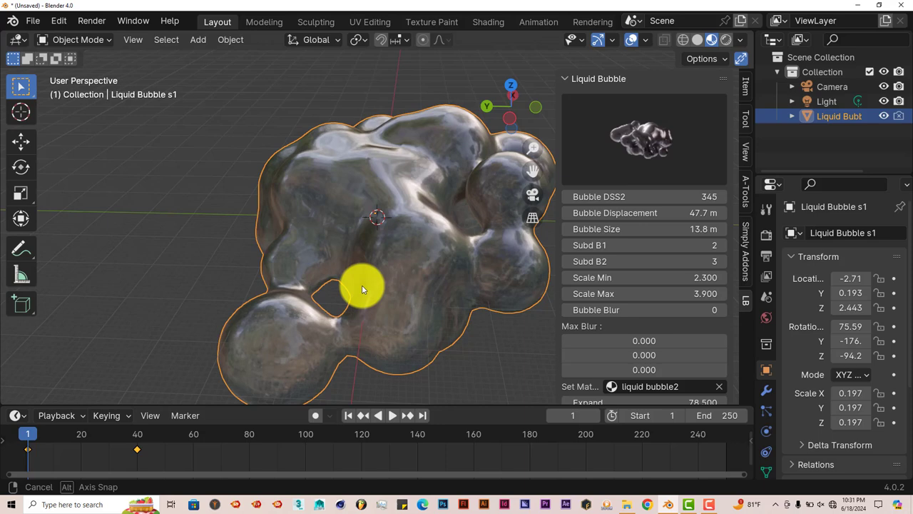
left_click_drag(364, 288, 245, 277)
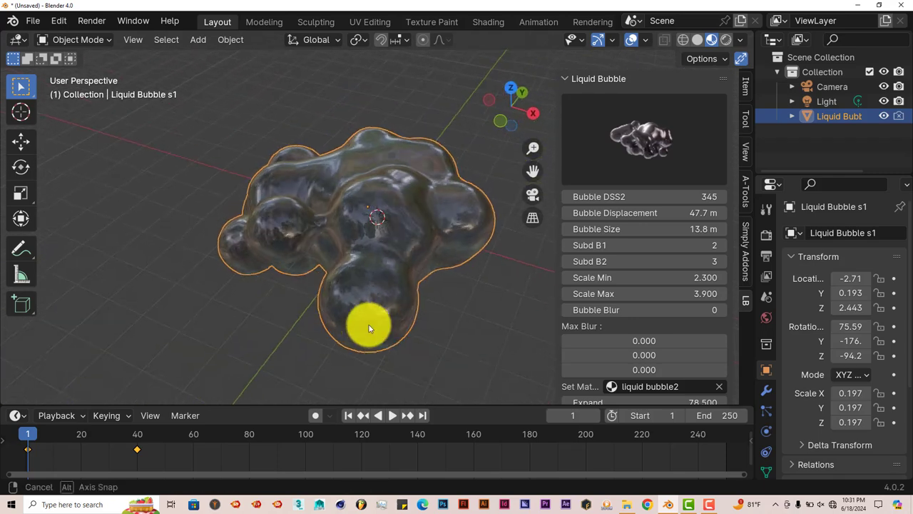
left_click_drag(370, 328, 405, 309)
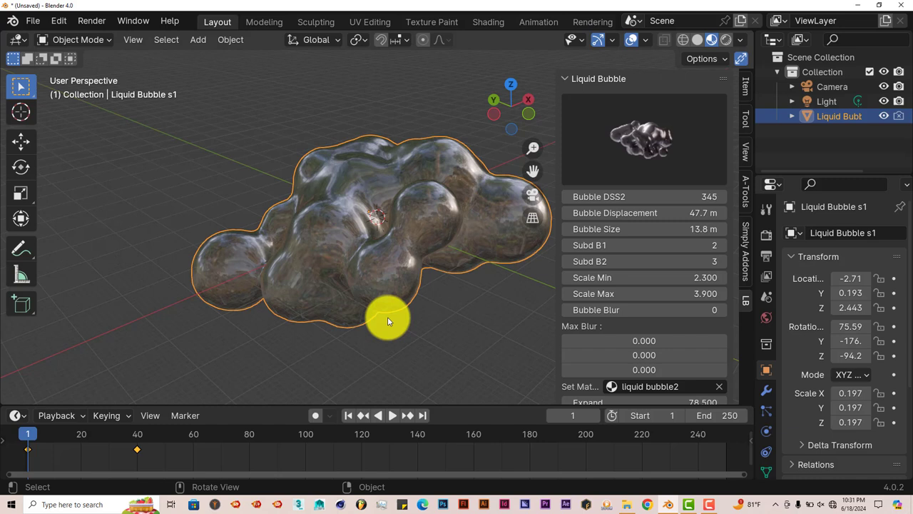
mouse_move(348, 299)
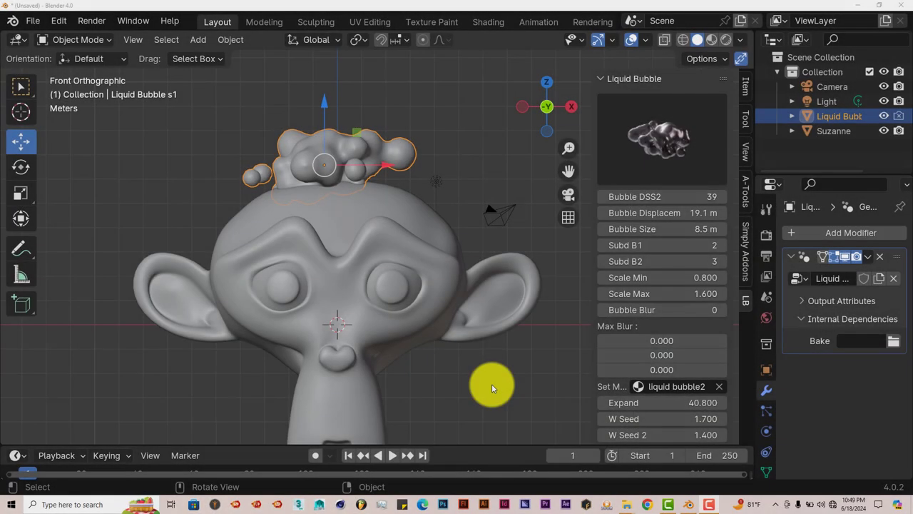
mouse_move(286, 155)
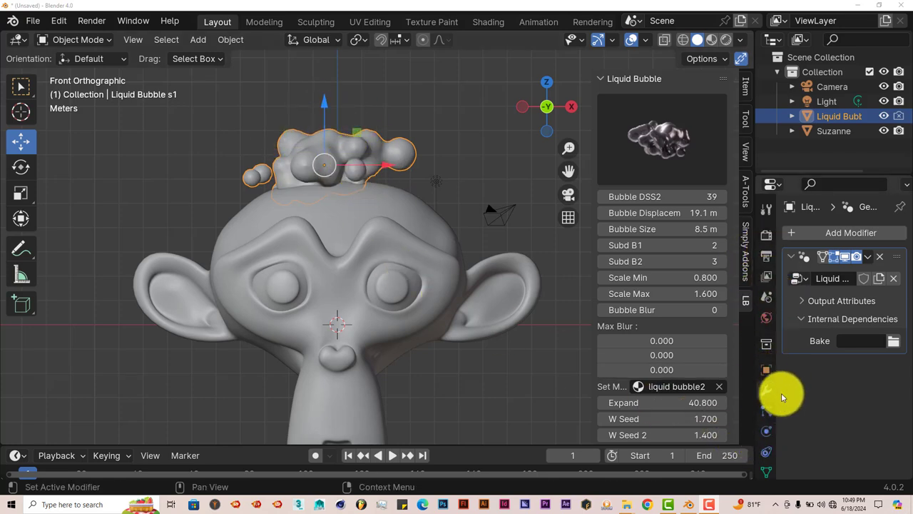
mouse_move(768, 393)
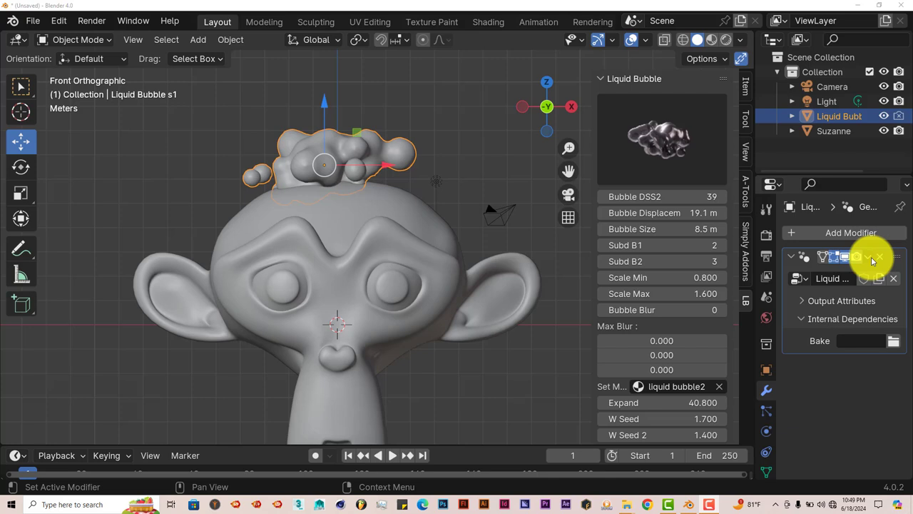
- Apply the geometry nodes modifier so the bubble cluster becomes real mesh
left_click(893, 278)
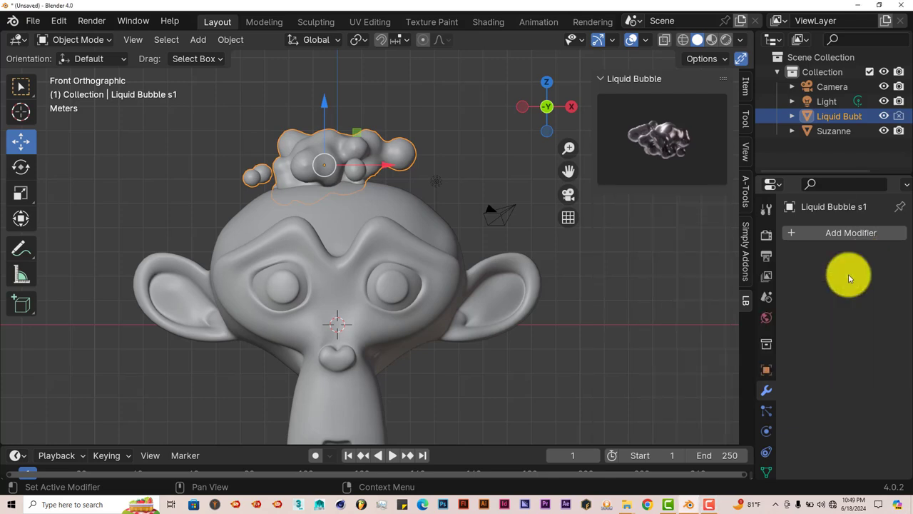
mouse_move(389, 197)
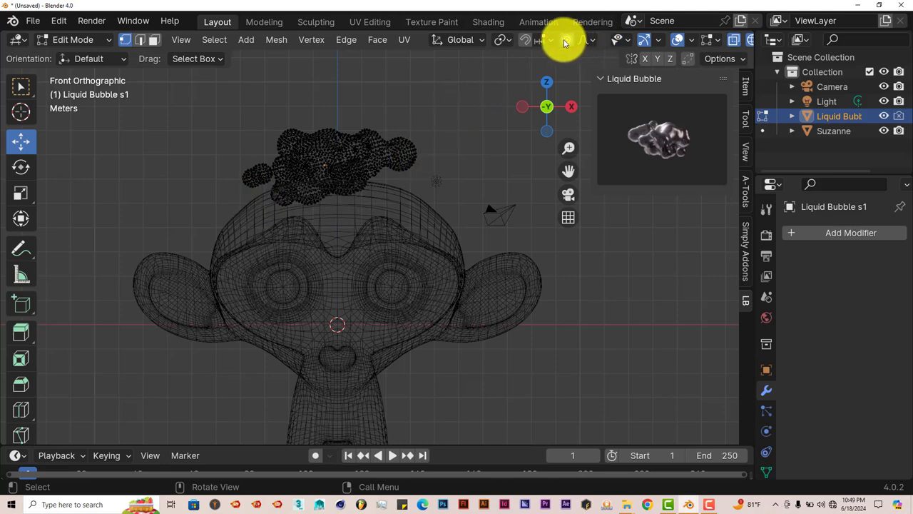
mouse_move(565, 40)
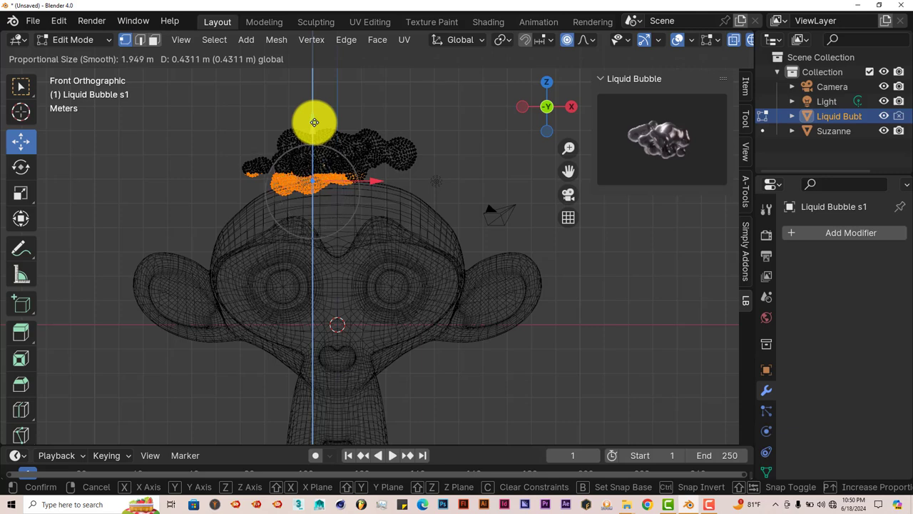
- Resize the proportional-editing falloff to about 0.31 m while moving the lower vertices
scroll("up", 3)
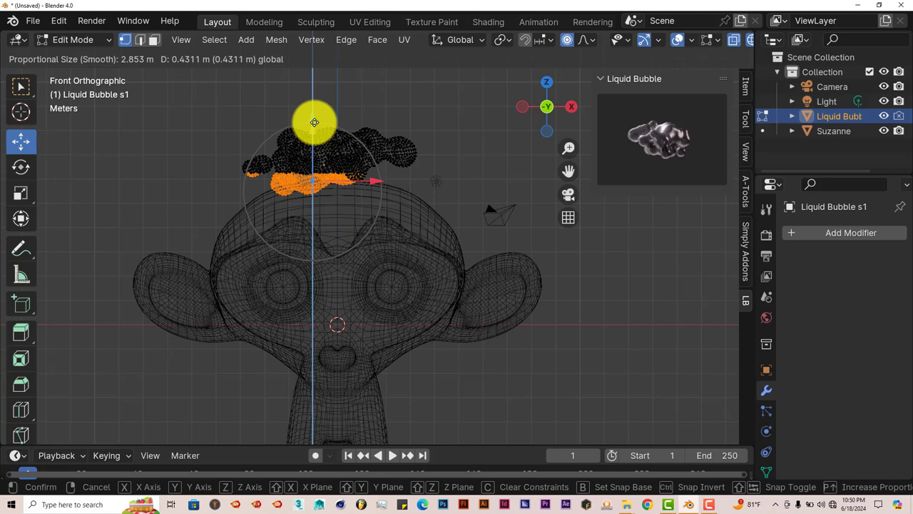
scroll("up", 3)
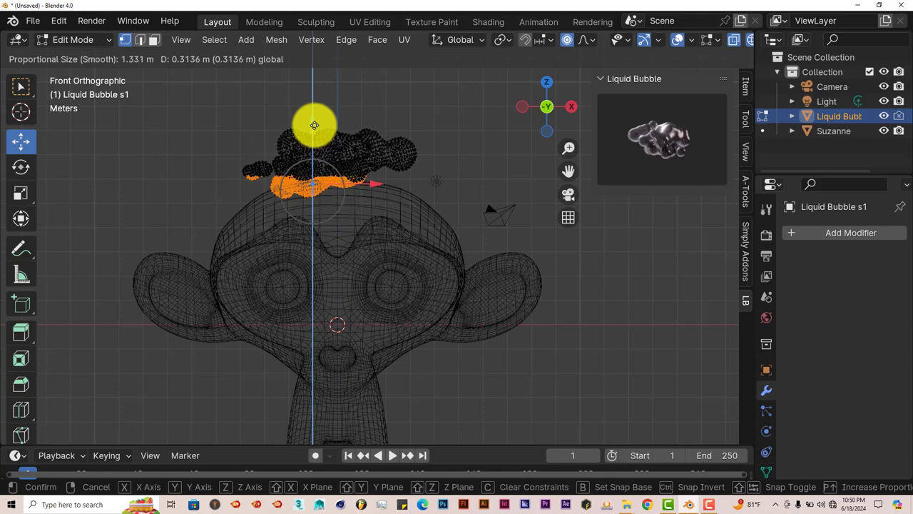
mouse_move(314, 119)
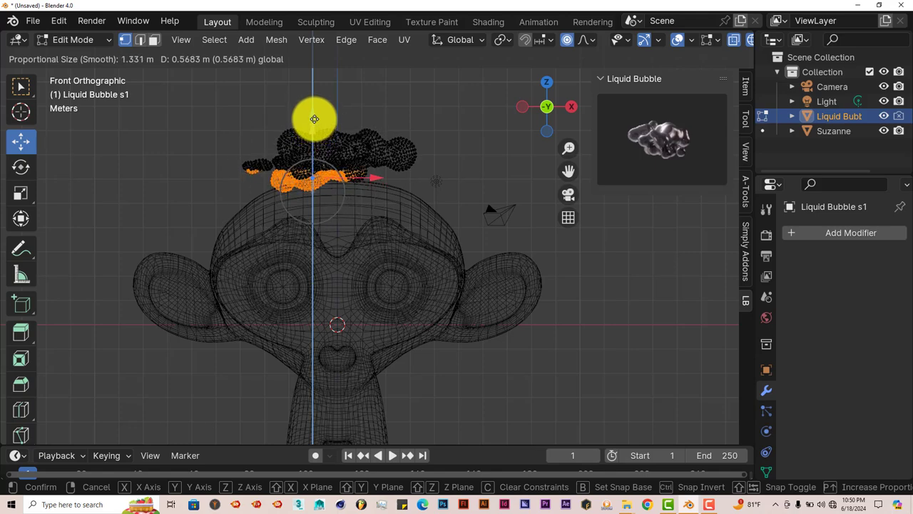